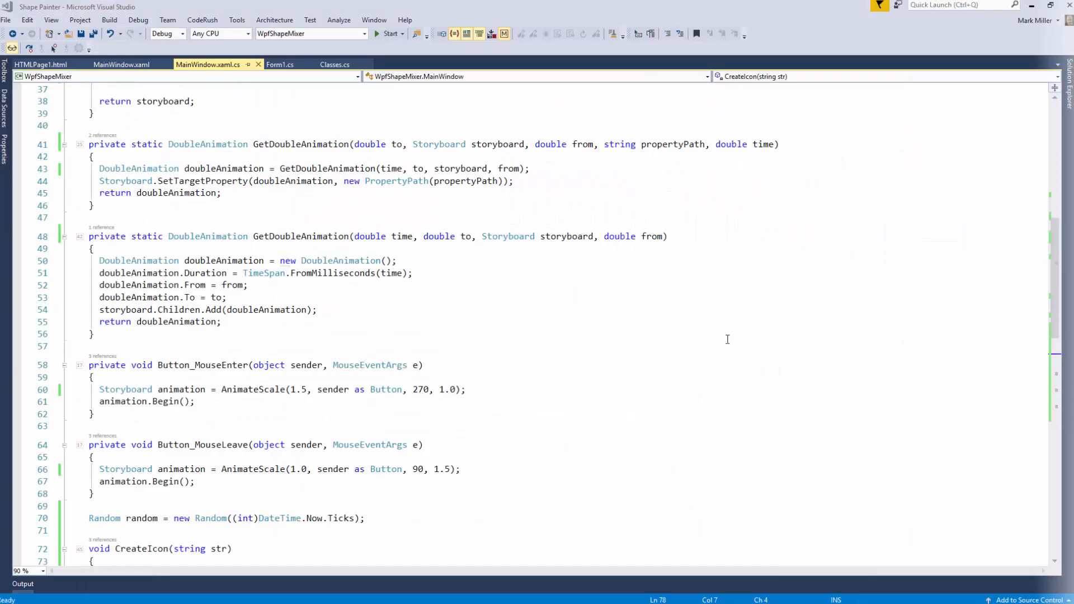
pyautogui.moveTo(533, 300)
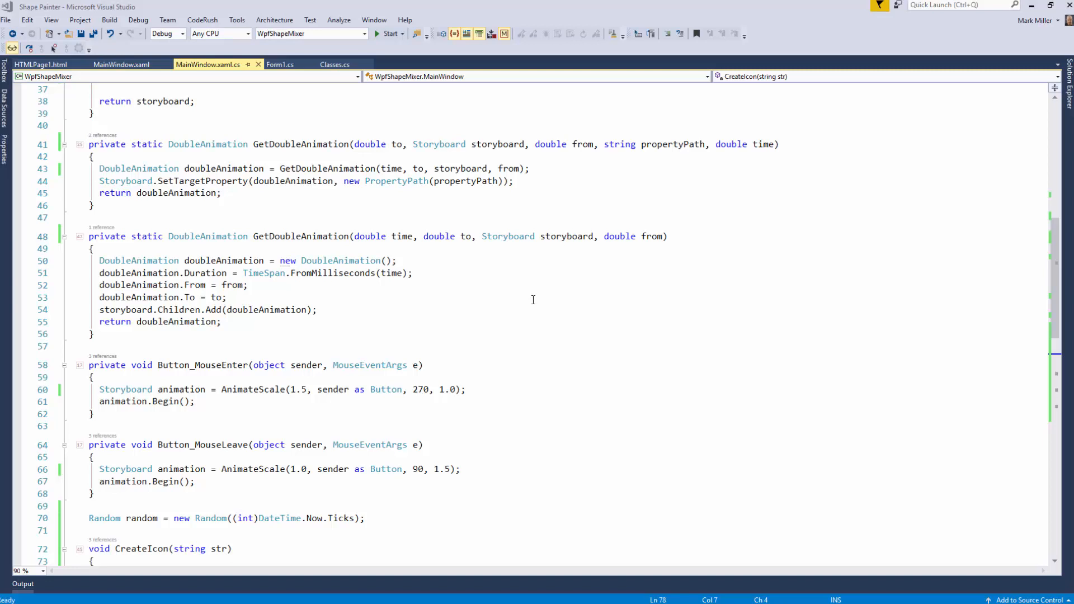
pyautogui.moveTo(533, 293)
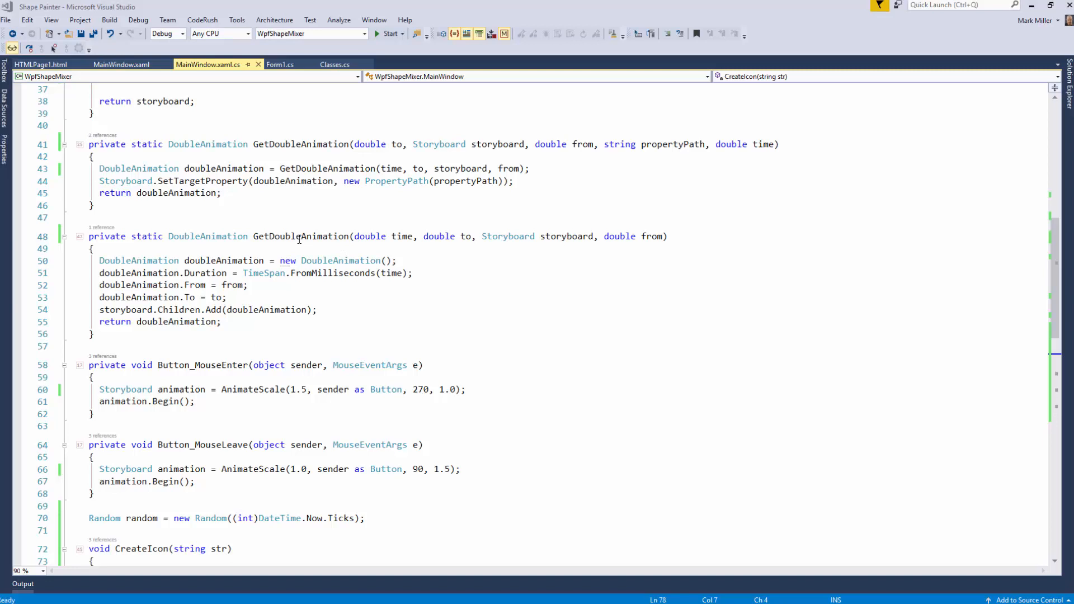
# Inspect the time-first and to-first GetDoubleAnimation methods and where 'to' is used.
pyautogui.click(357, 236)
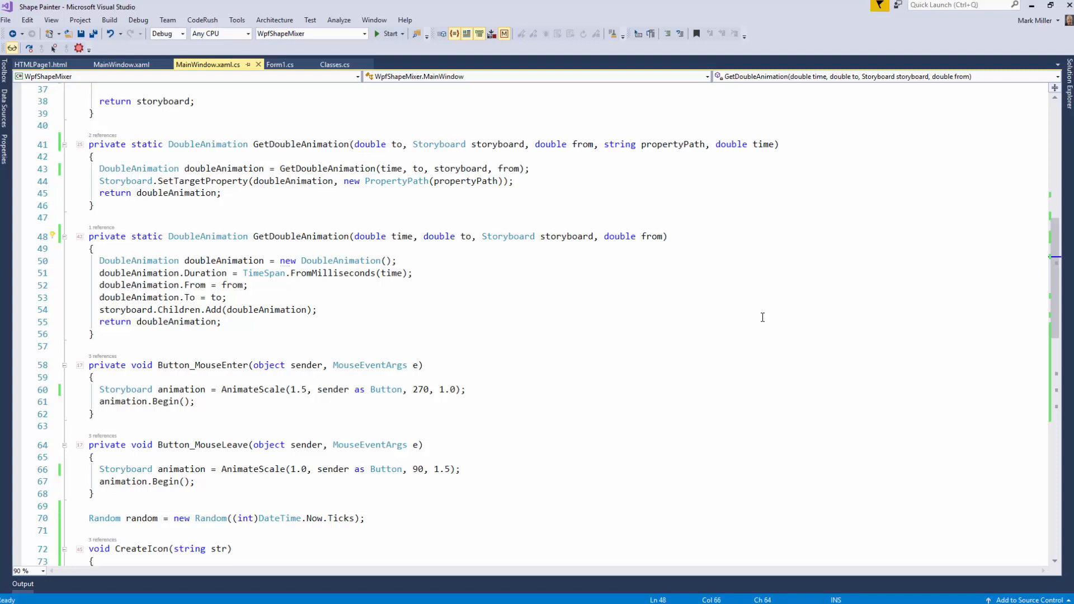
pyautogui.doubleClick(216, 297)
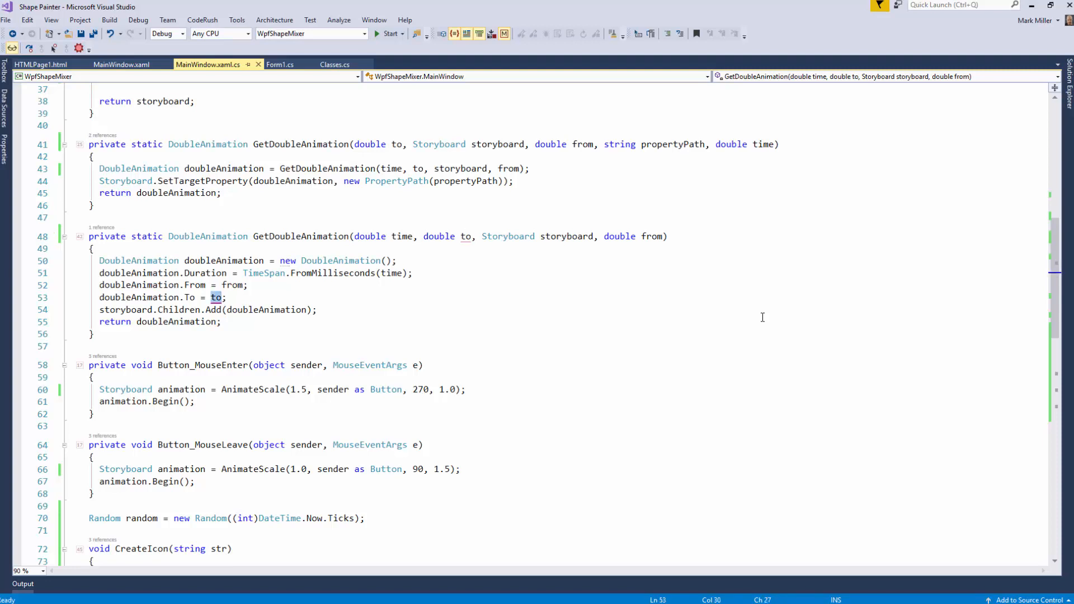
pyautogui.doubleClick(232, 285)
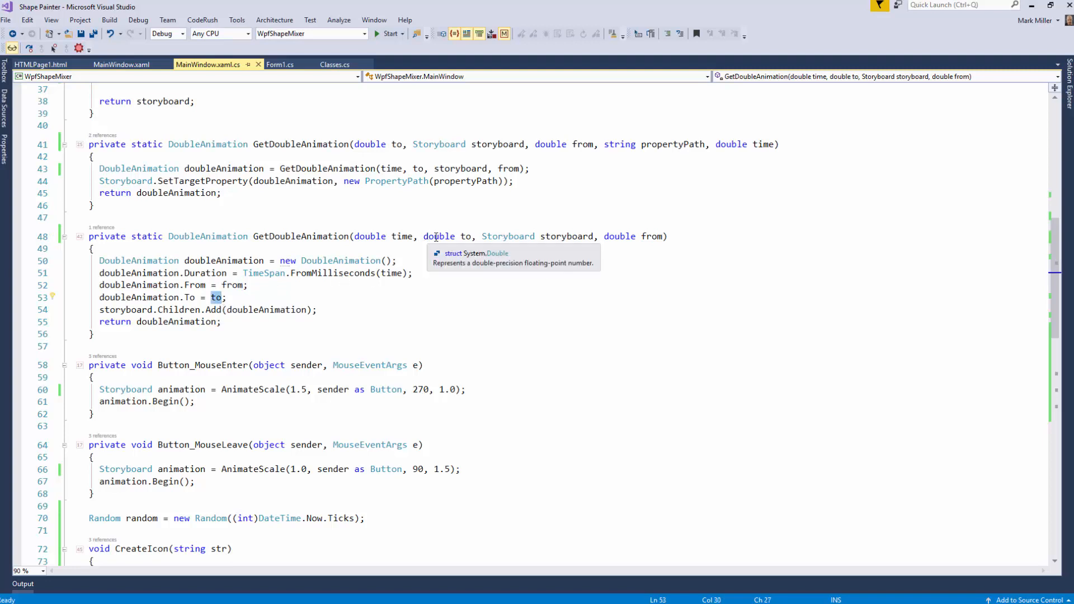
pyautogui.moveTo(659, 255)
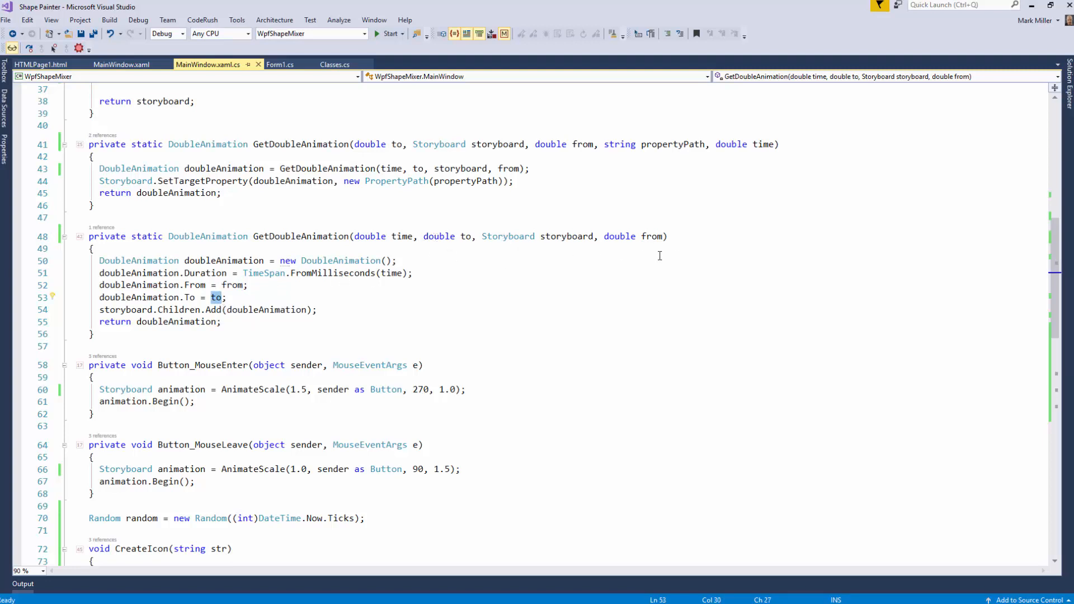
pyautogui.moveTo(322, 246)
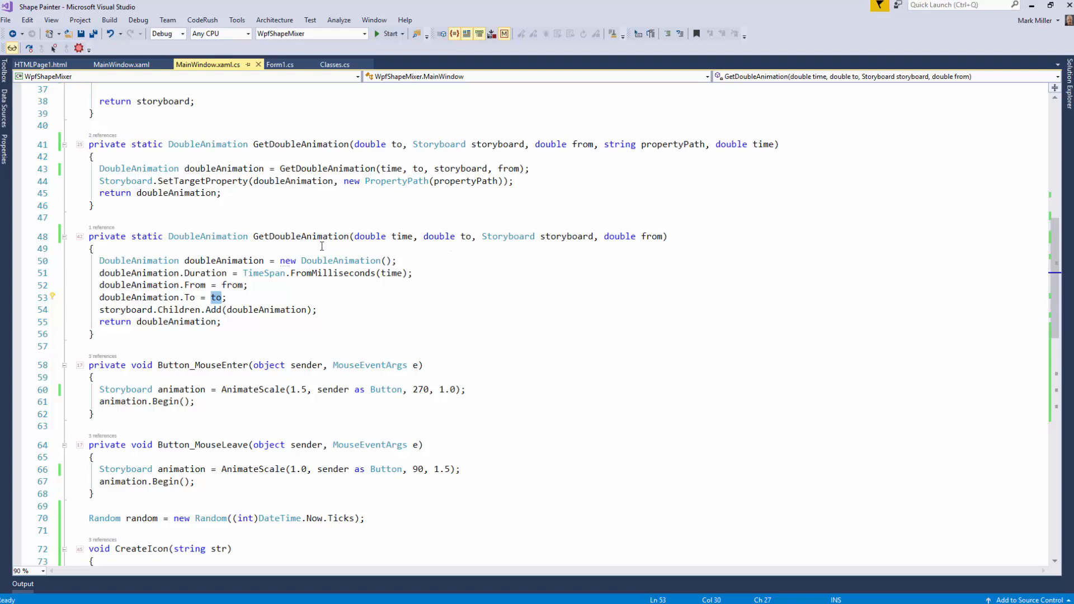
pyautogui.click(327, 168)
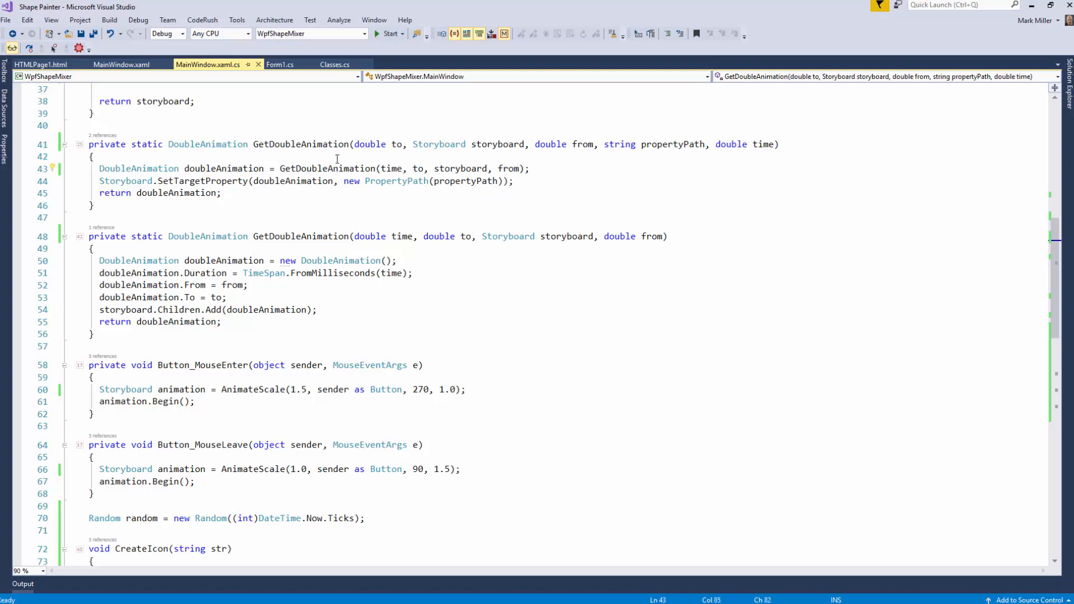
pyautogui.scroll(3)
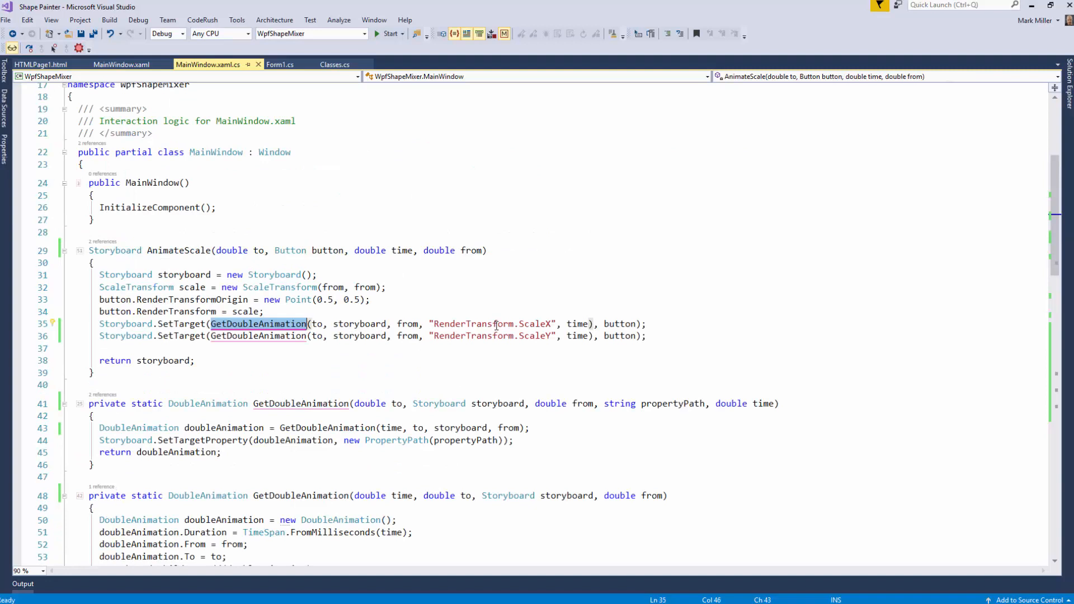
pyautogui.scroll(-3)
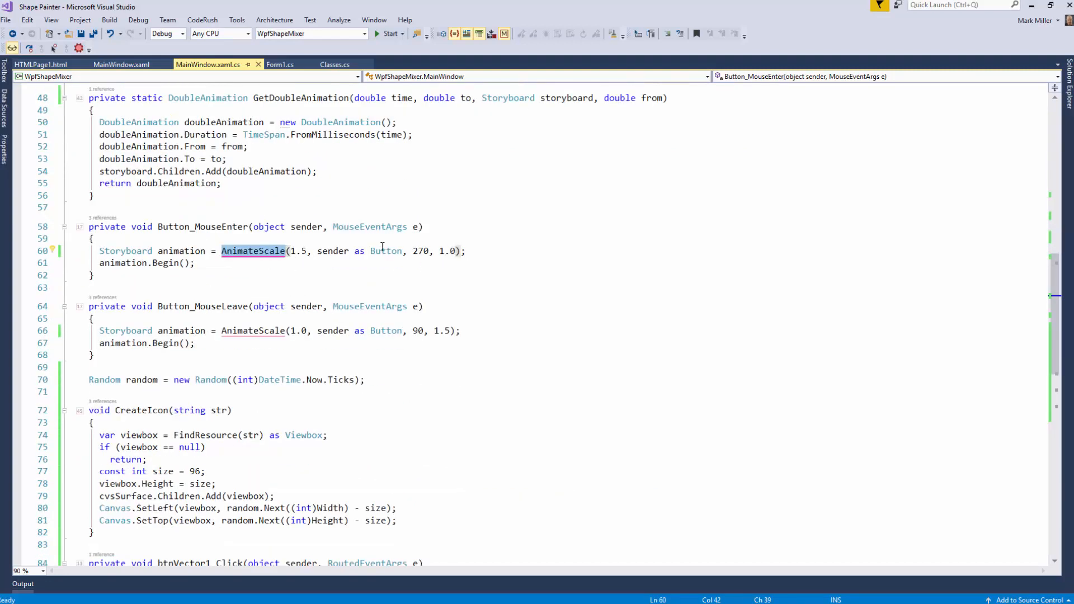
pyautogui.moveTo(449, 250)
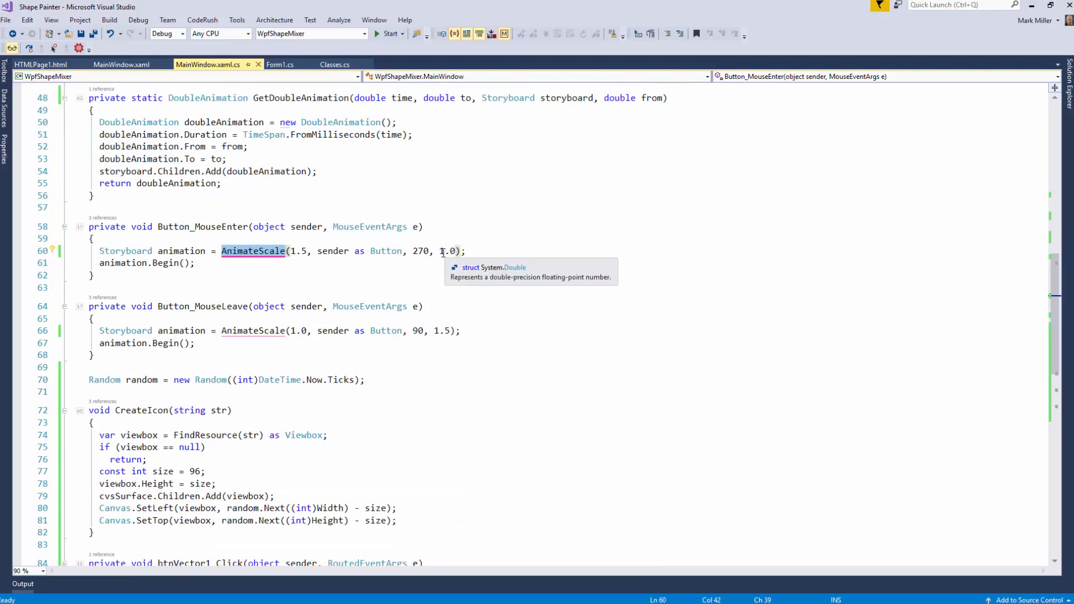
# Start Reorder Parameters on AnimateScale and trial-move parameters, leaving the original order intact.
pyautogui.click(253, 331)
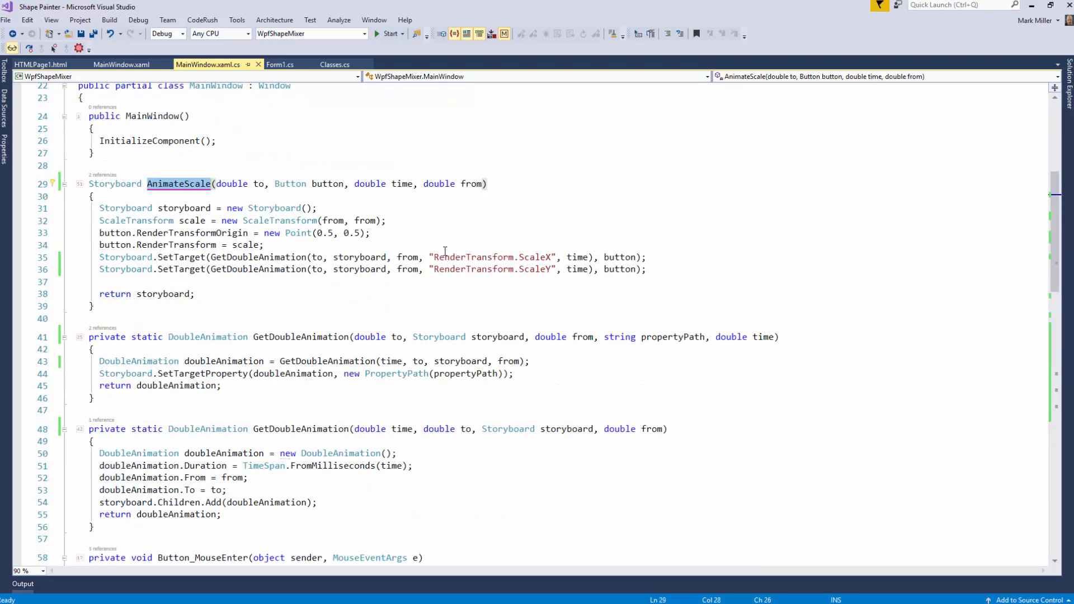
pyautogui.scroll(-3)
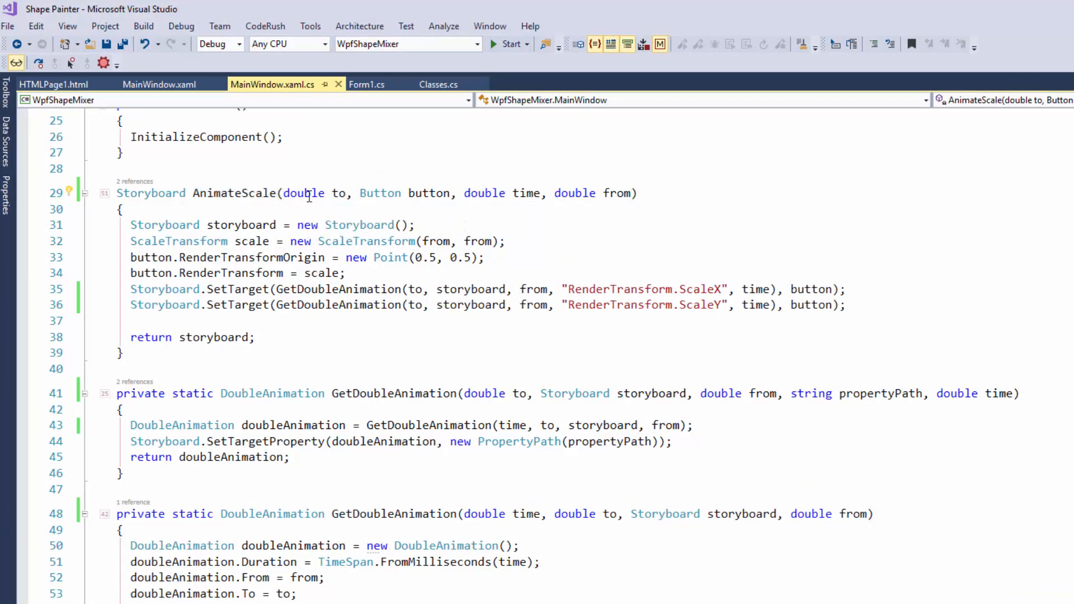
pyautogui.click(67, 193)
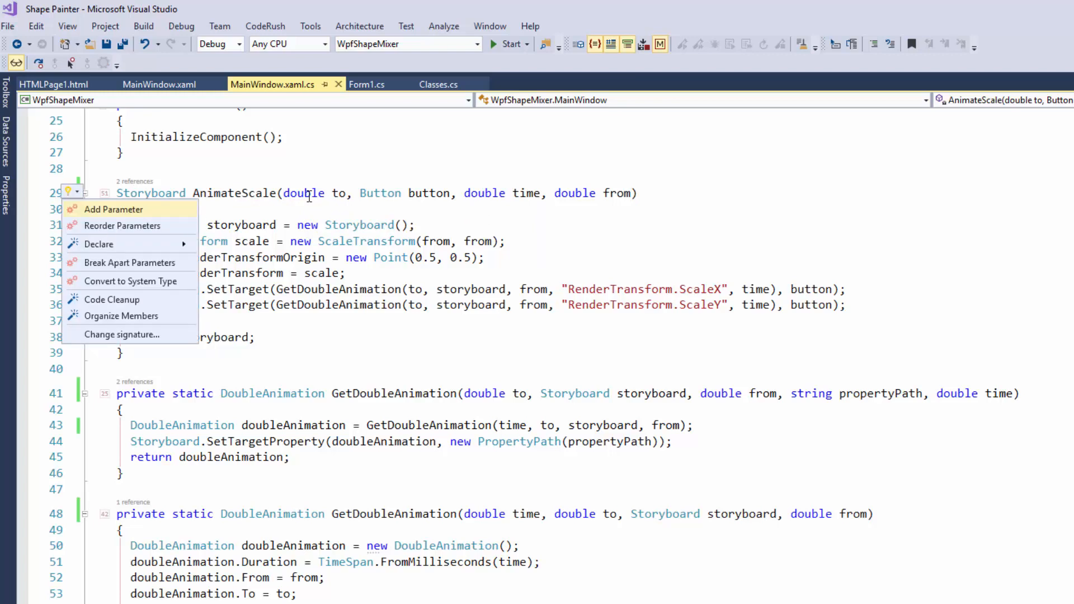
pyautogui.moveTo(123, 226)
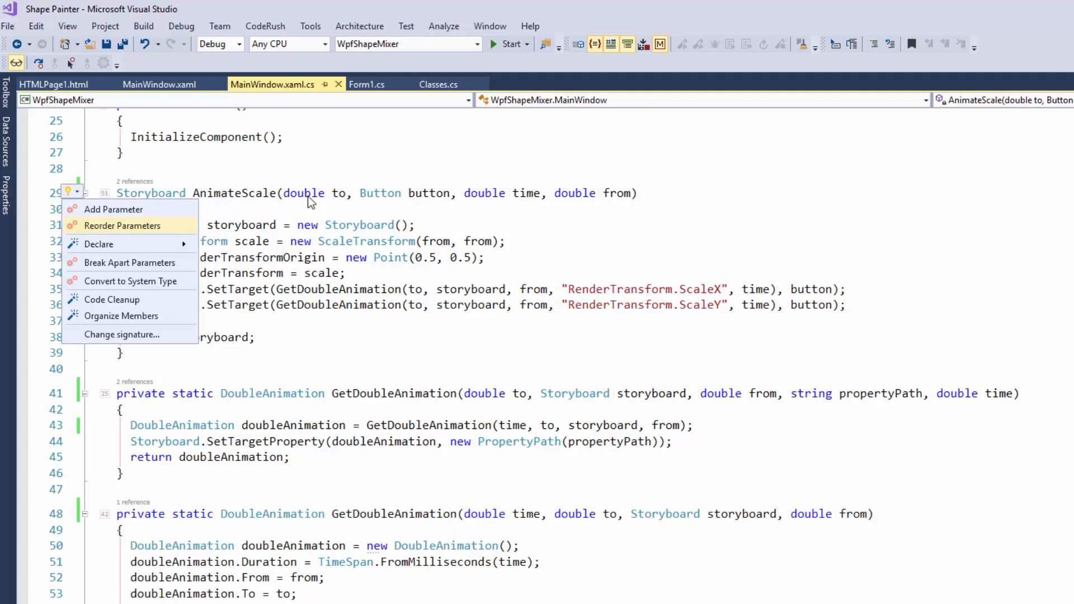
pyautogui.moveTo(273, 30)
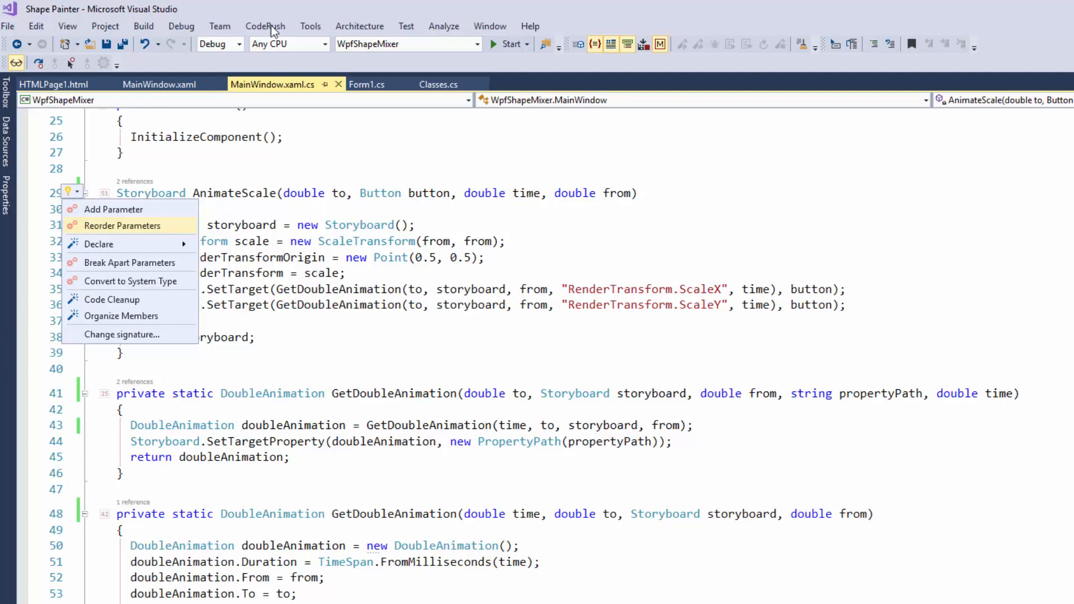
pyautogui.click(264, 27)
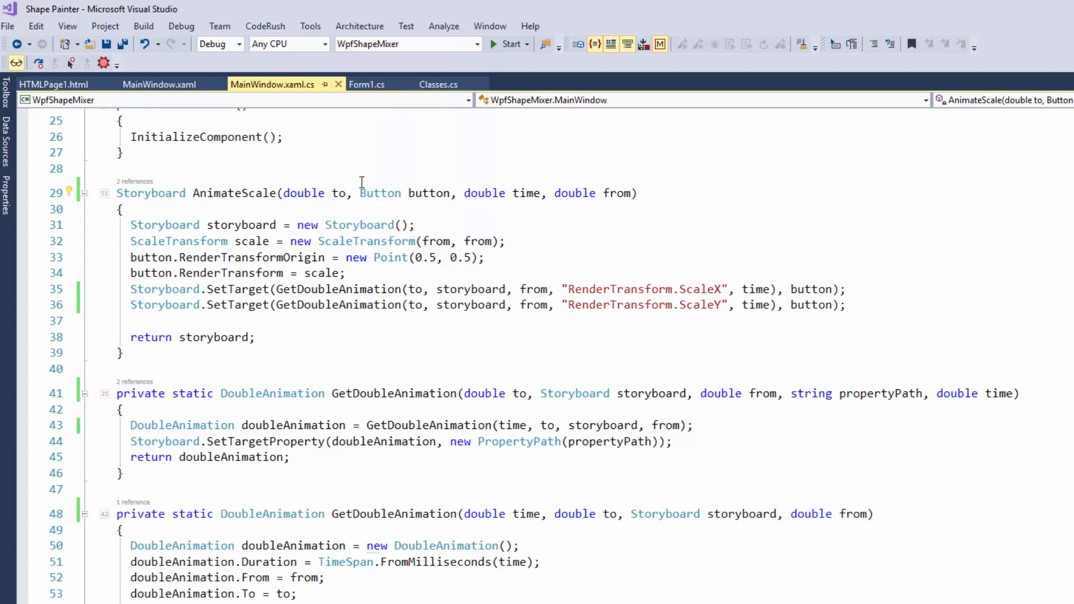
pyautogui.click(68, 192)
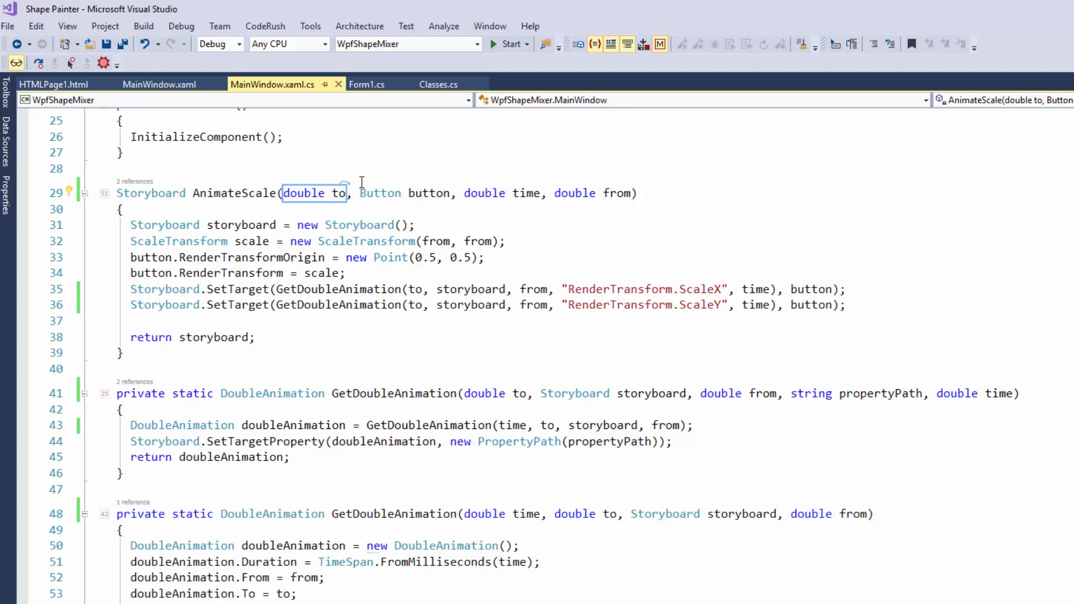
pyautogui.moveTo(371, 187)
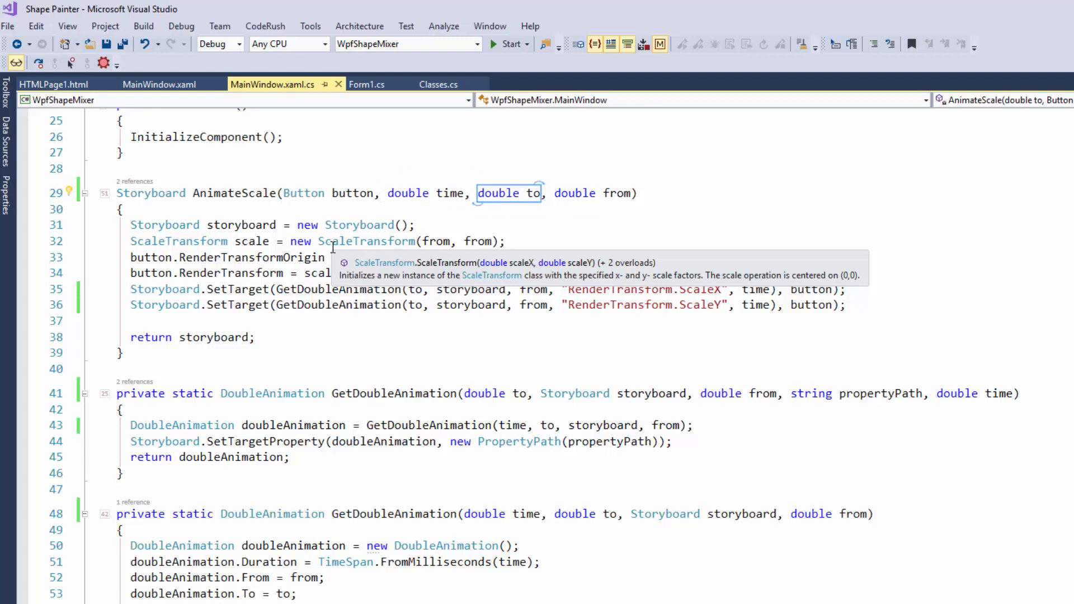
pyautogui.click(594, 193)
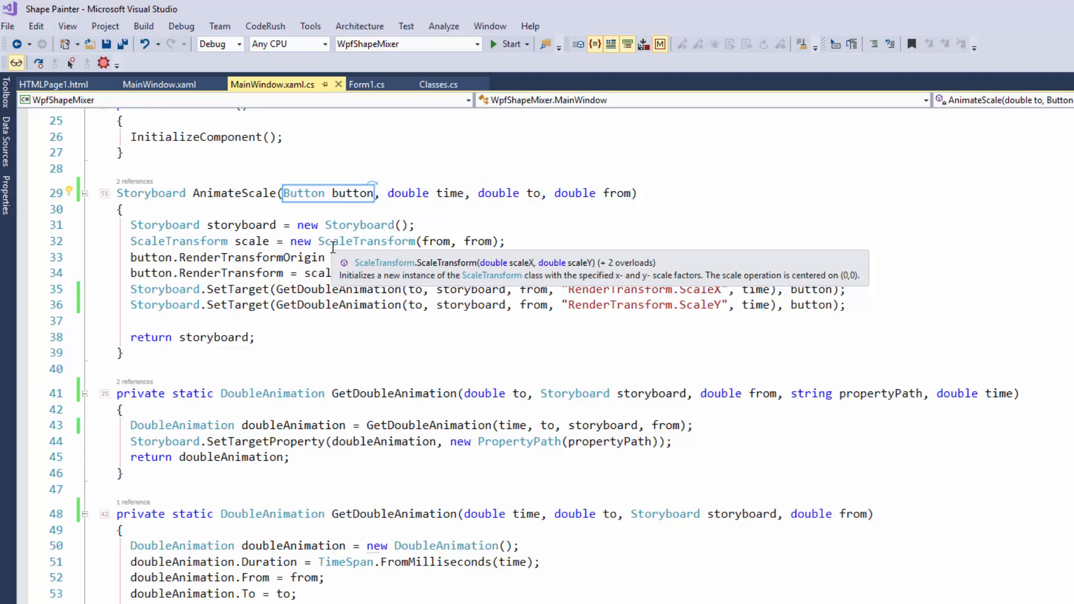
pyautogui.click(510, 192)
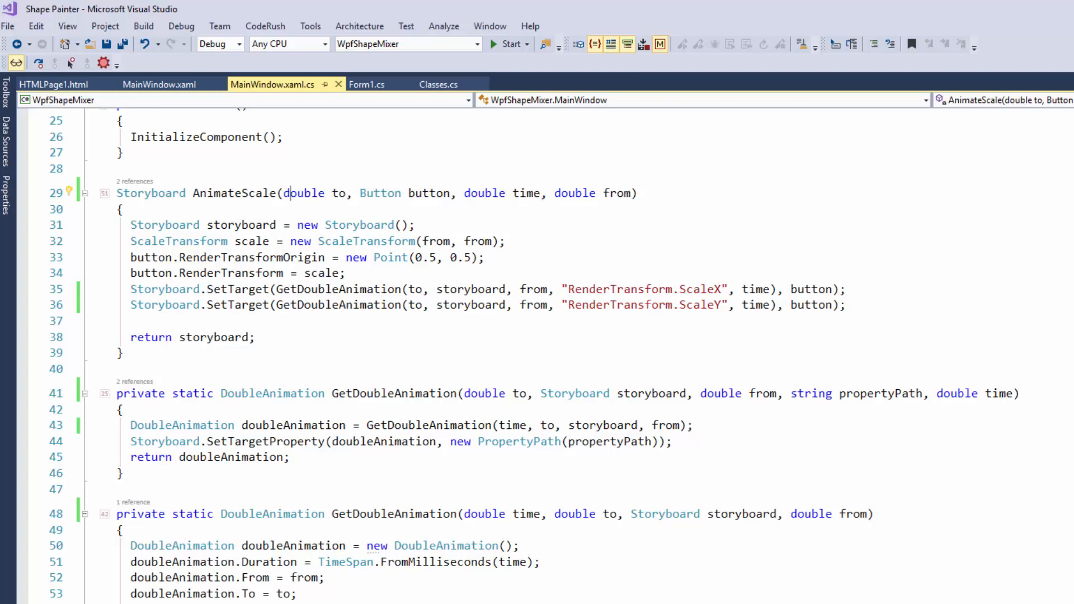
# Commit AnimateScale's signature as Button button, double from, double to, double time.
pyautogui.doubleClick(303, 192)
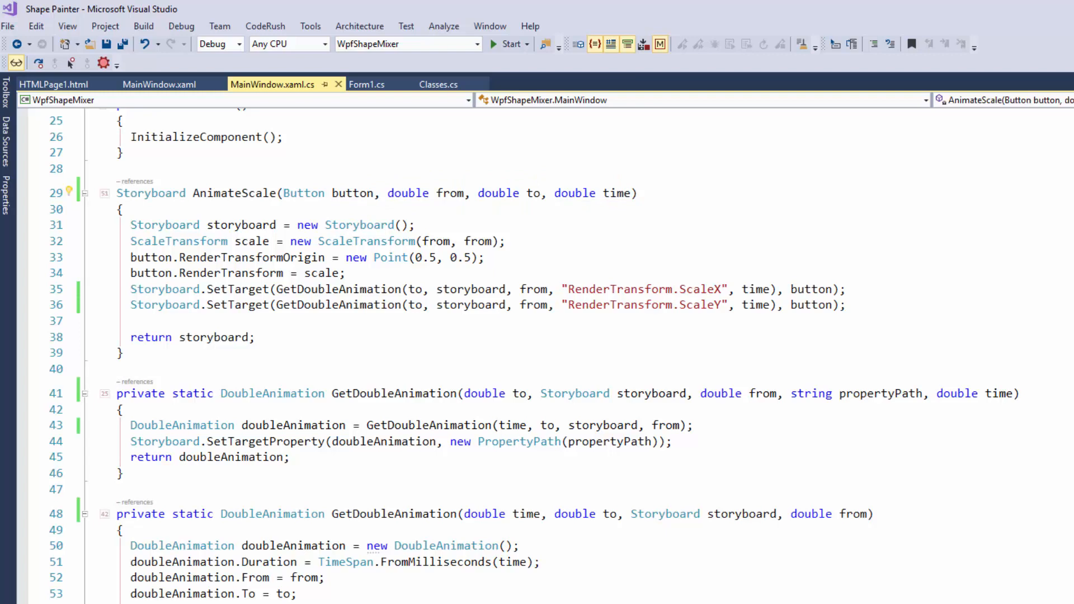
pyautogui.click(282, 193)
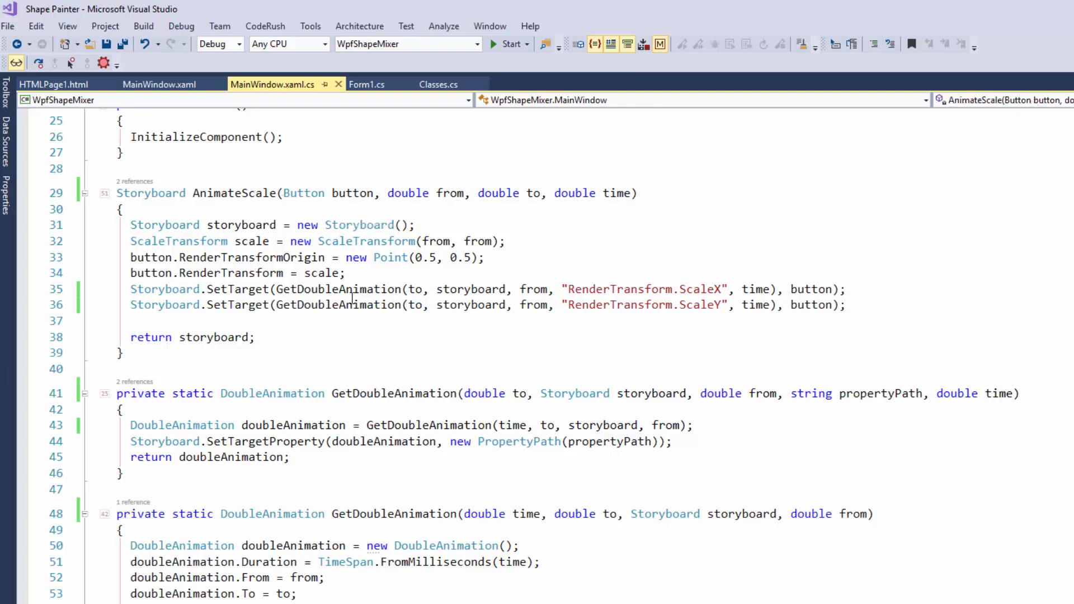
# Reorder the string-path GetDoubleAnimation overload to storyboard, propertyPath, from, to, time.
pyautogui.doubleClick(394, 393)
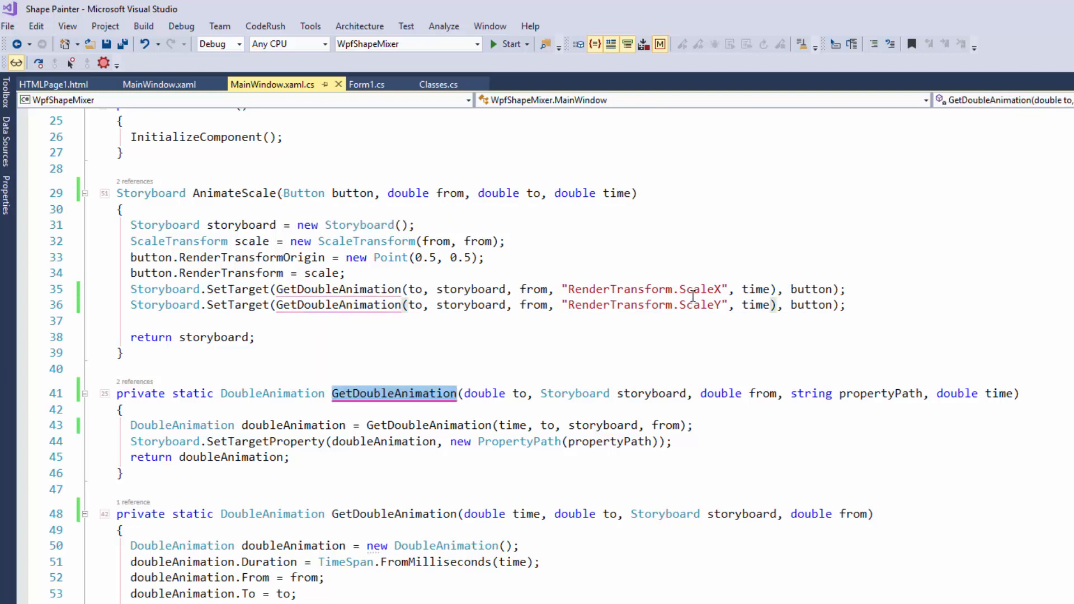
pyautogui.scroll(-3)
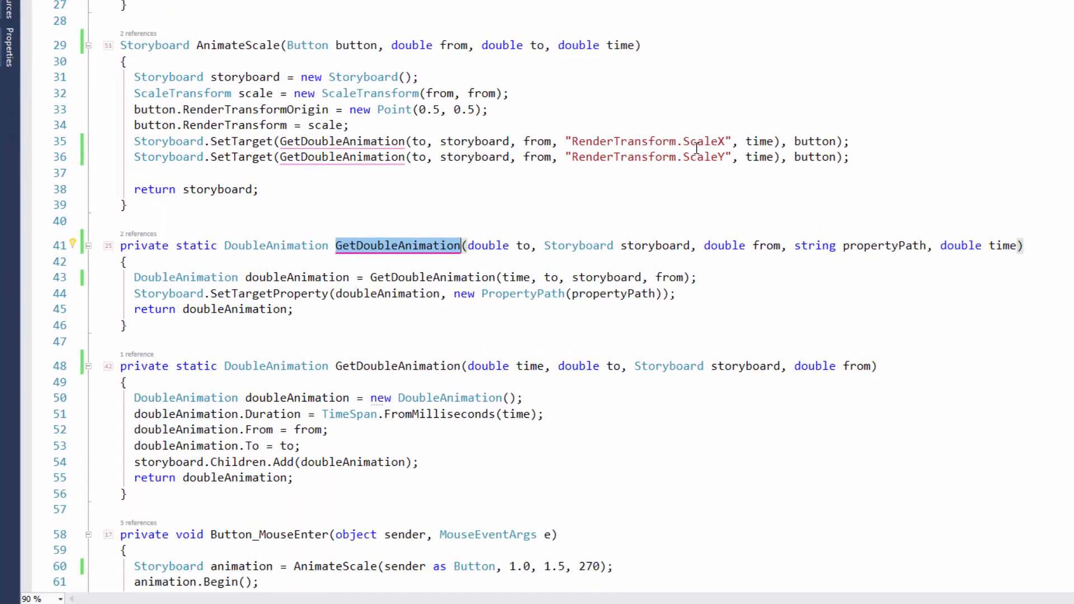
pyautogui.click(71, 245)
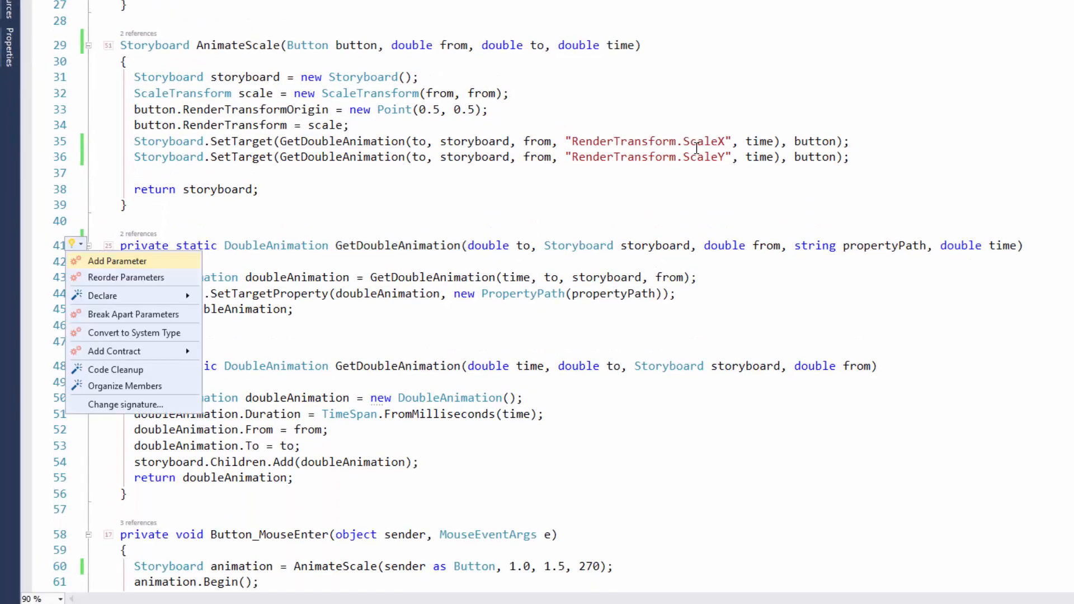
pyautogui.click(126, 277)
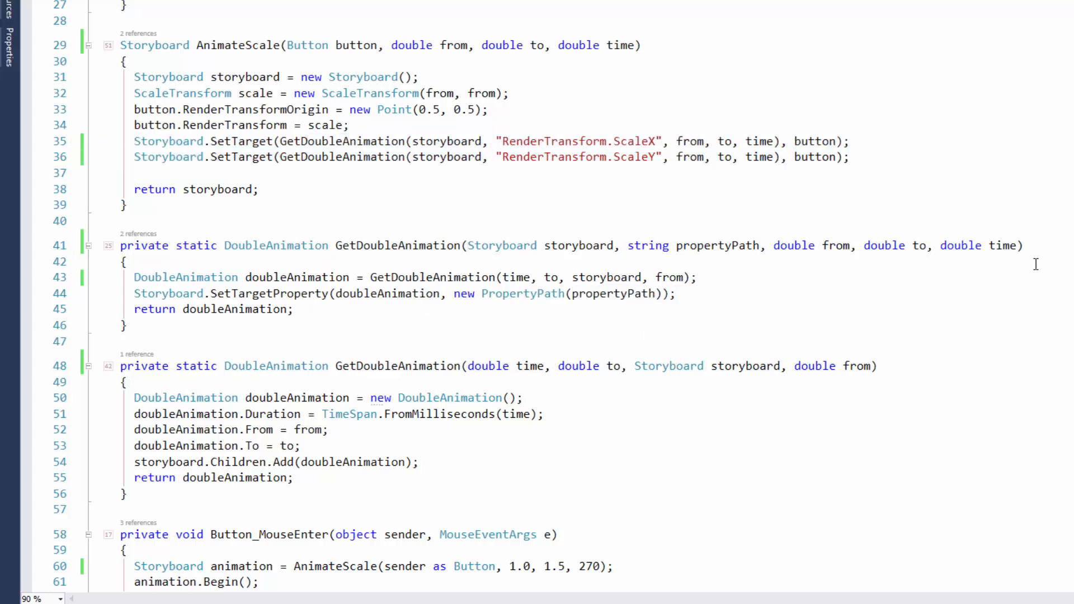
pyautogui.scroll(-3)
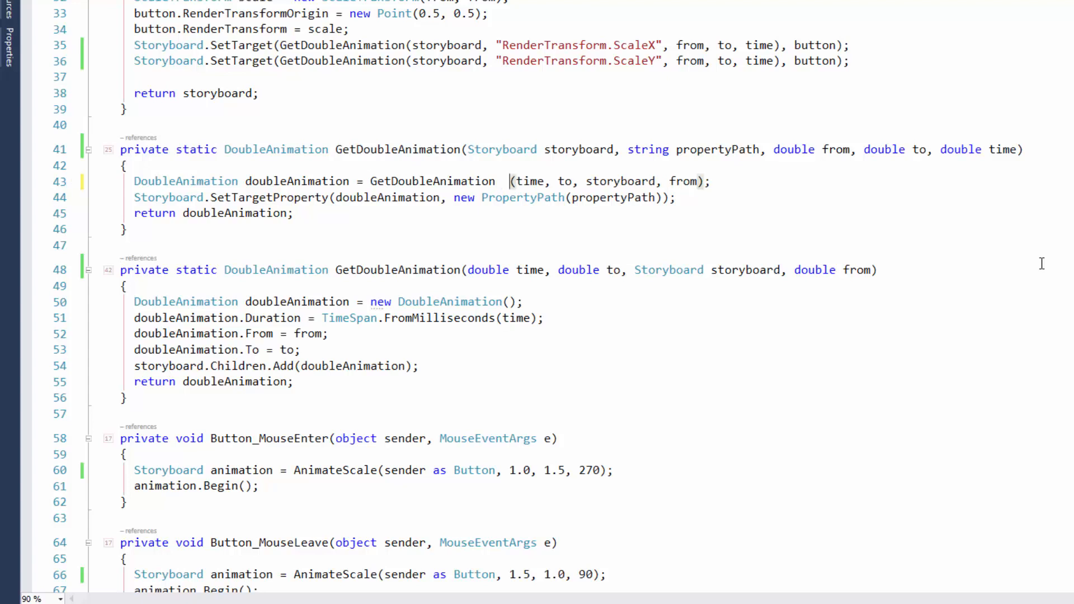
# Reorder the nested GetDoubleAnimation call on line 43 to storyboard, from, to, time.
pyautogui.doubleClick(433, 180)
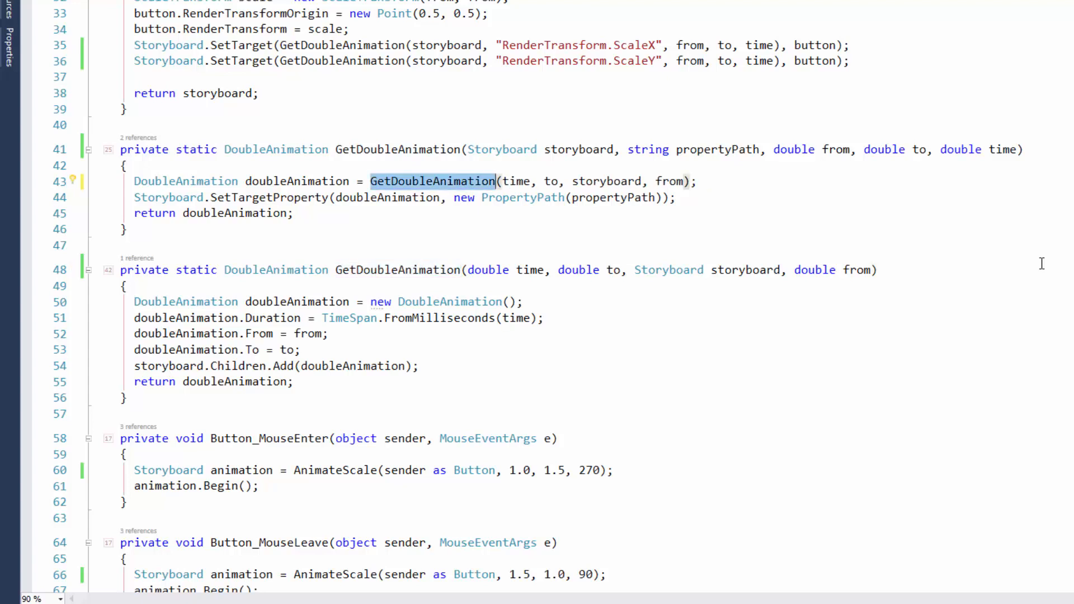
pyautogui.click(502, 181)
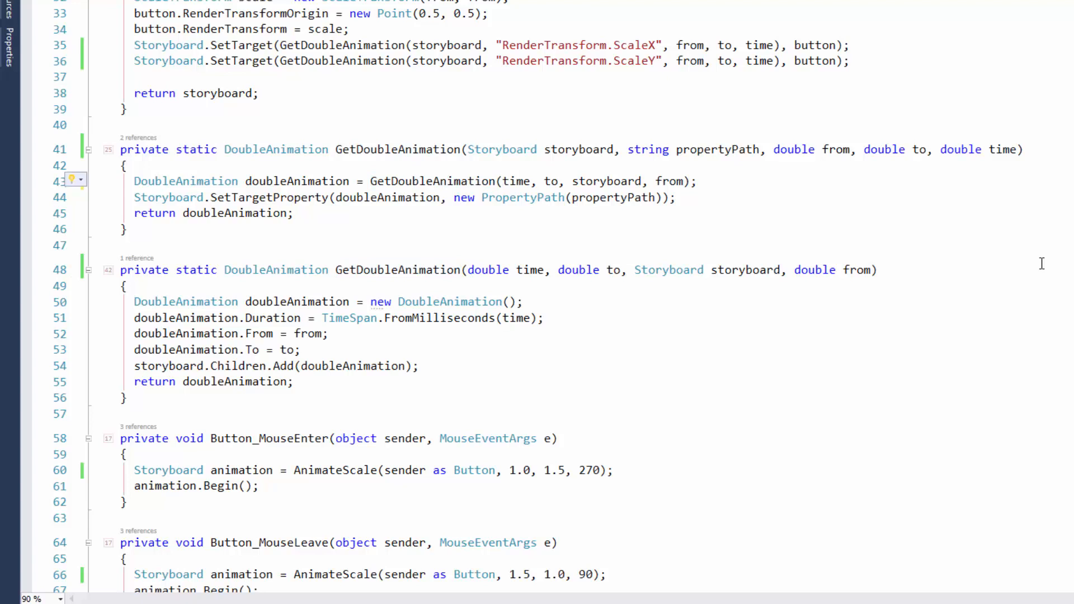
pyautogui.click(71, 179)
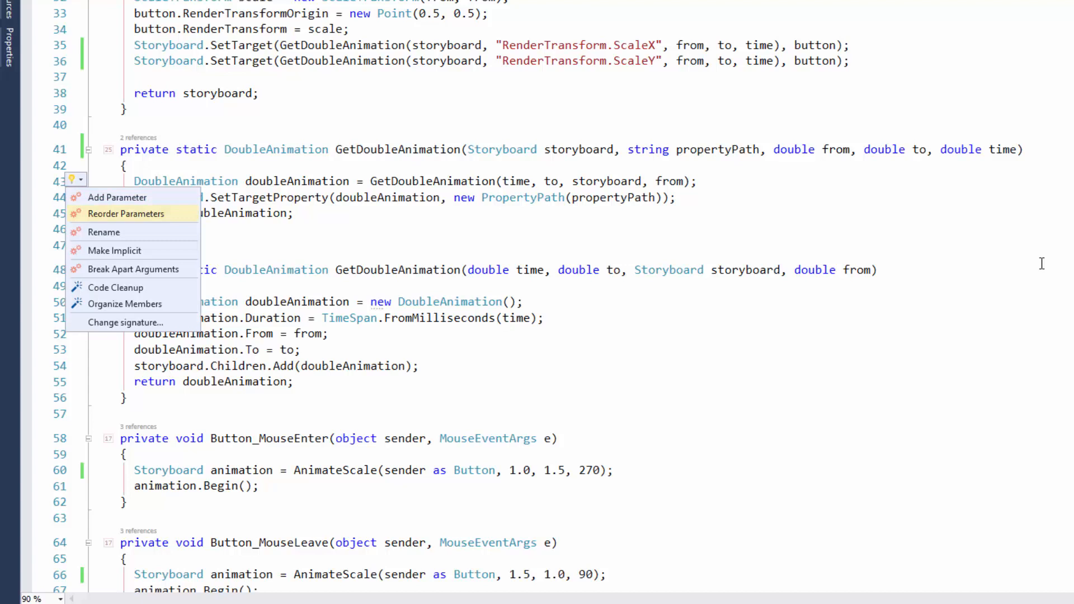
pyautogui.click(127, 214)
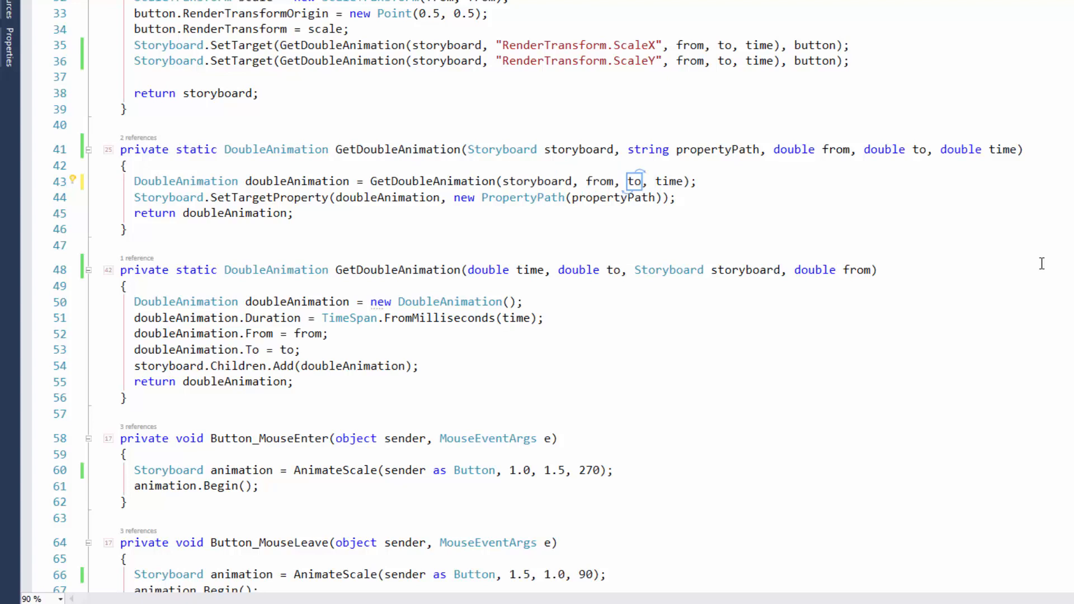
pyautogui.moveTo(1047, 249)
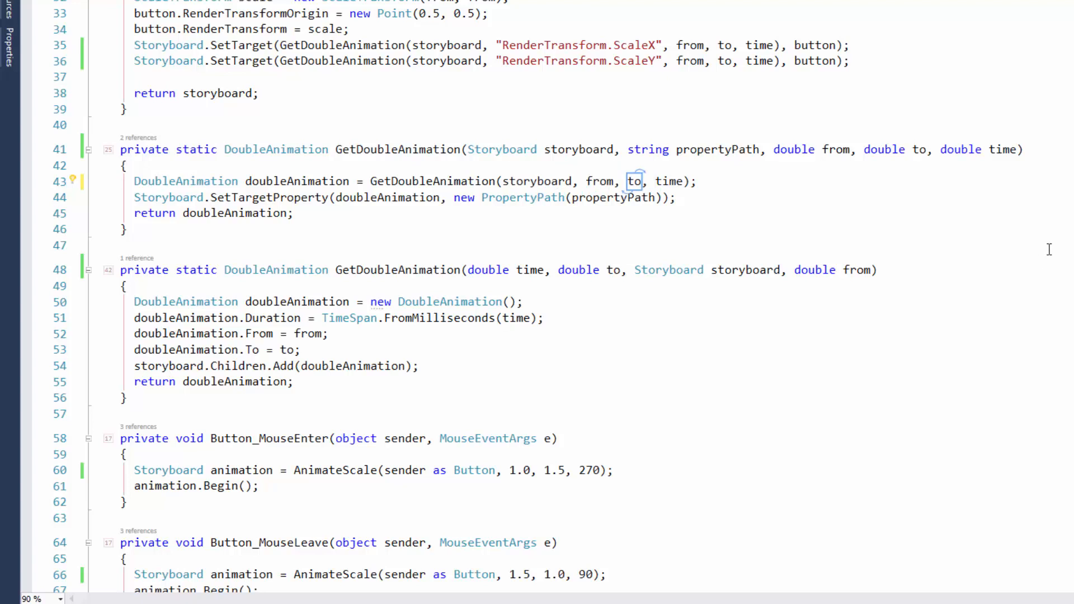
pyautogui.moveTo(859, 332)
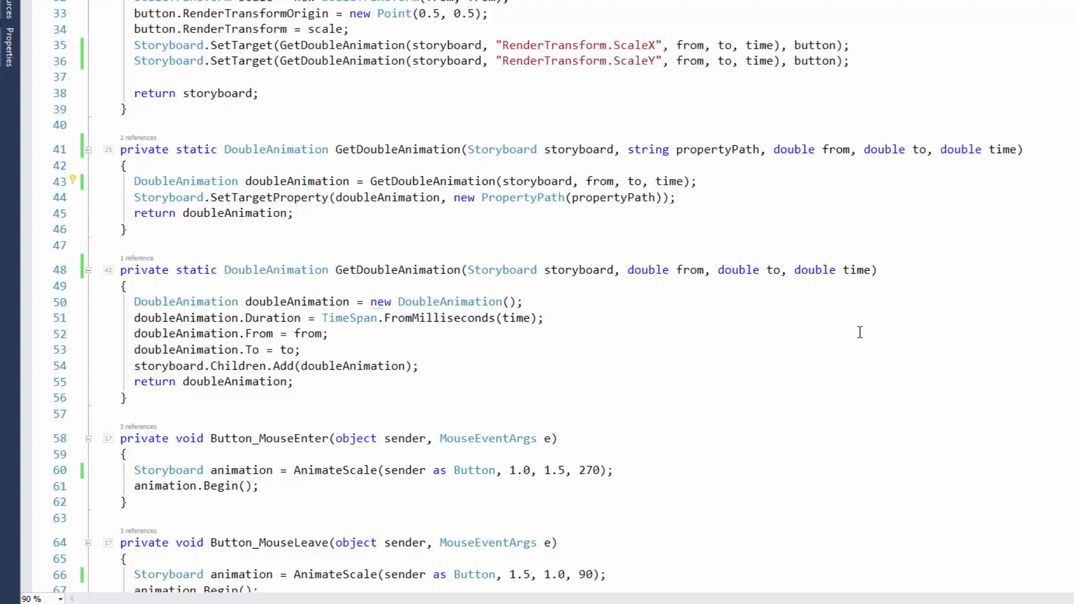
pyautogui.click(502, 180)
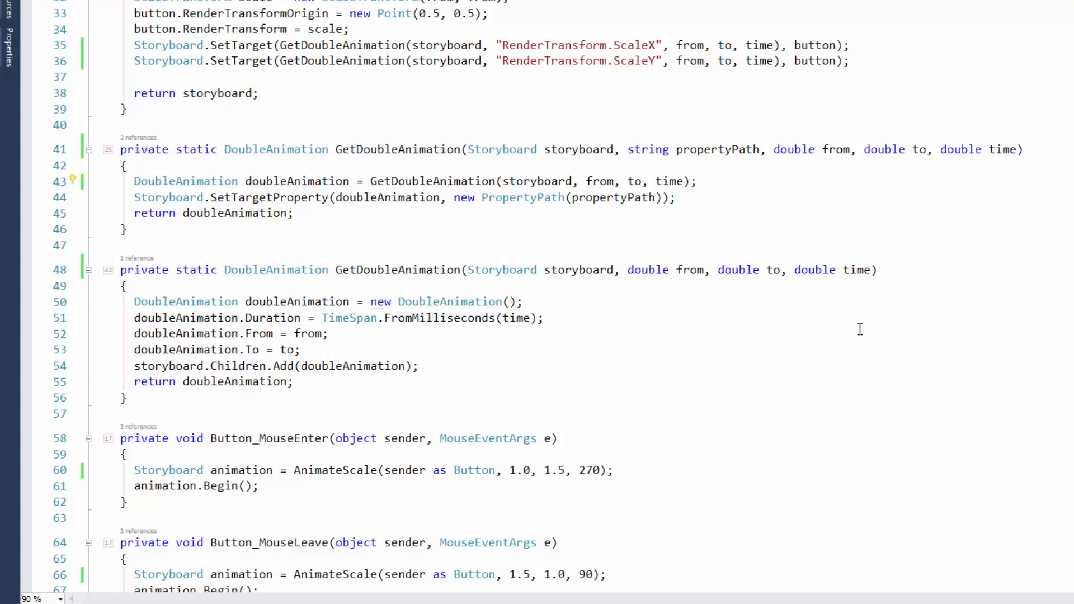
pyautogui.click(503, 181)
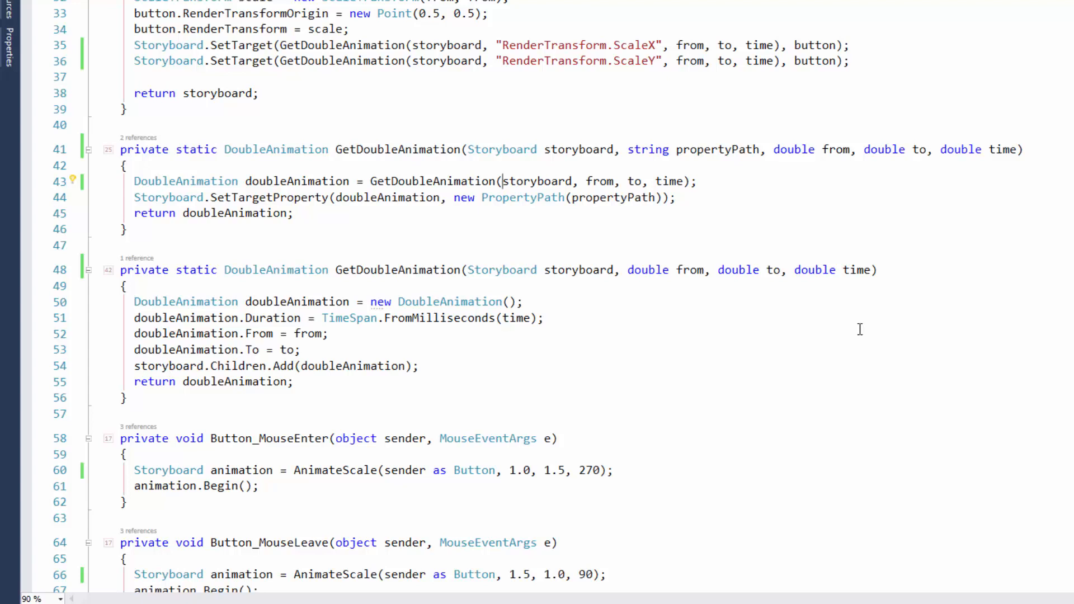